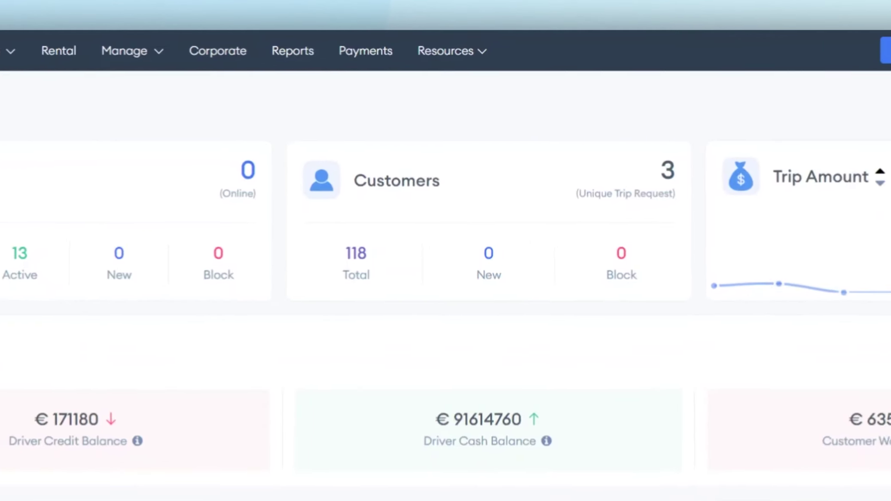
# Step: Go to Payments to see the customer Transactions log
pyautogui.click(365, 51)
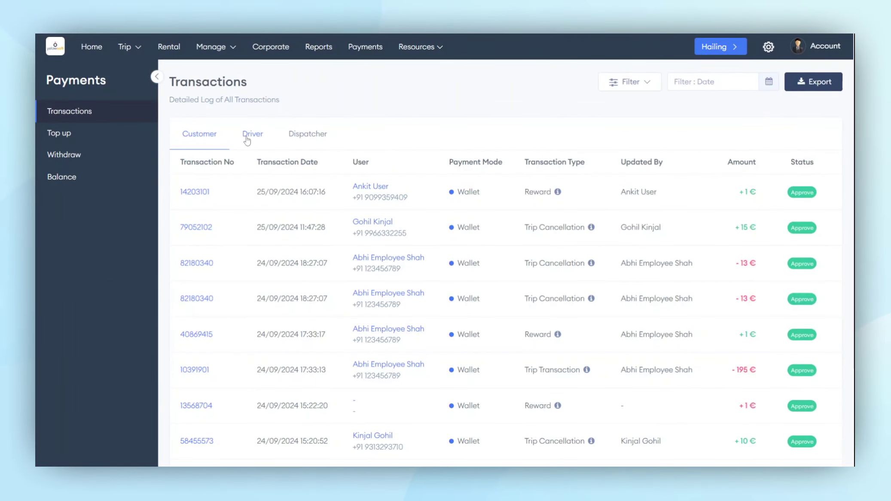
pyautogui.click(252, 134)
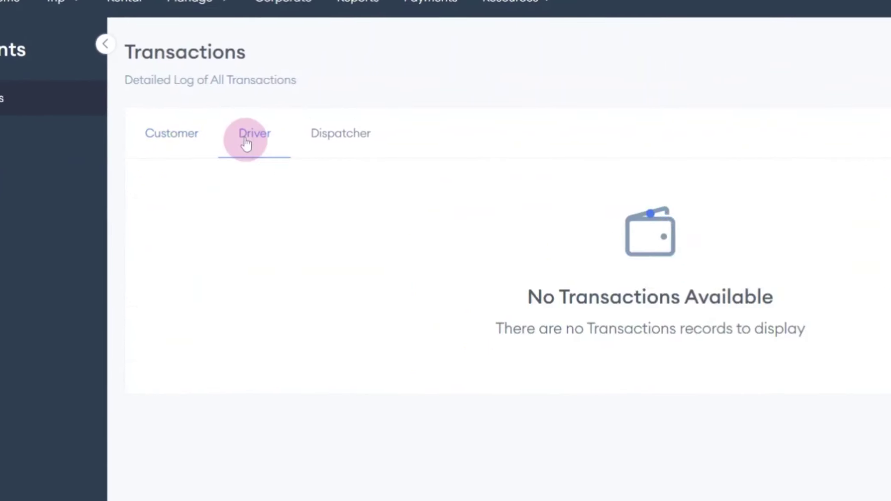
pyautogui.click(254, 134)
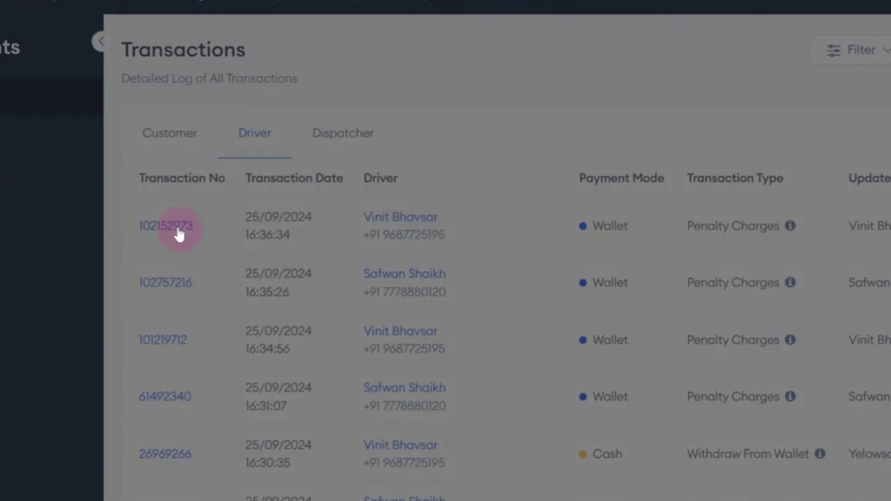
pyautogui.click(165, 225)
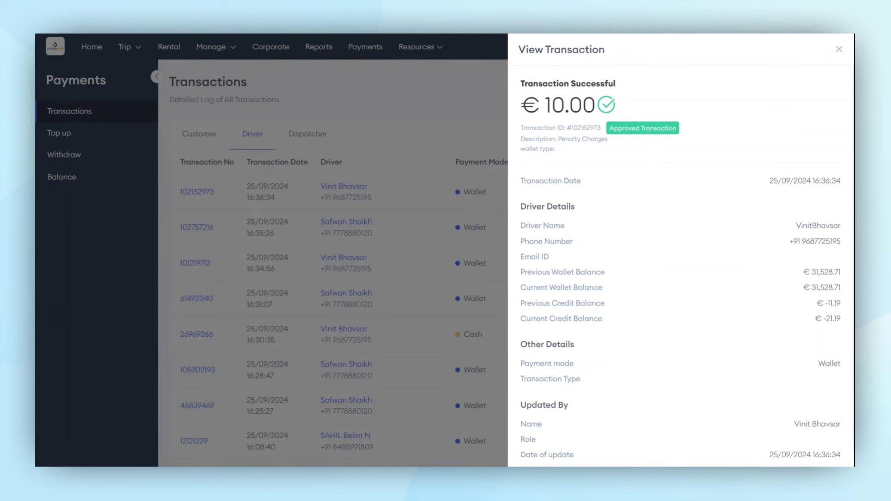
pyautogui.moveTo(555, 173)
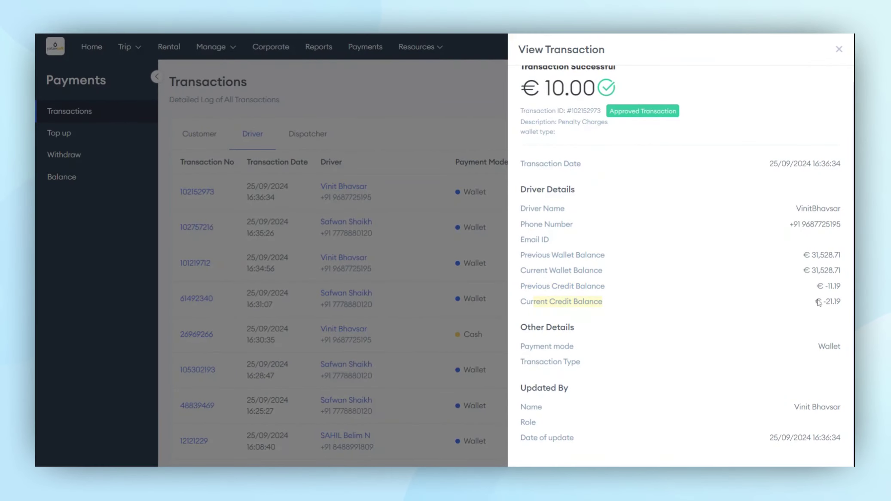
pyautogui.moveTo(498, 302)
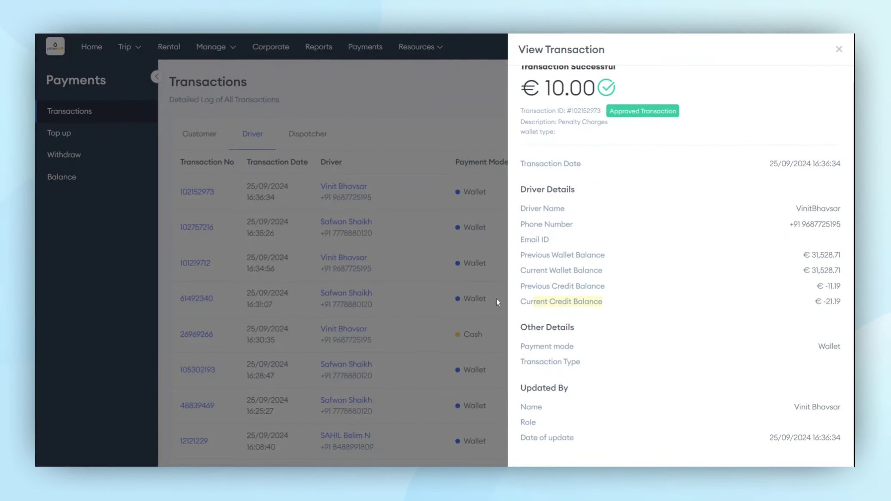
# Step: Filter the driver transactions to one driver and export the driver wallet list by email
pyautogui.click(617, 80)
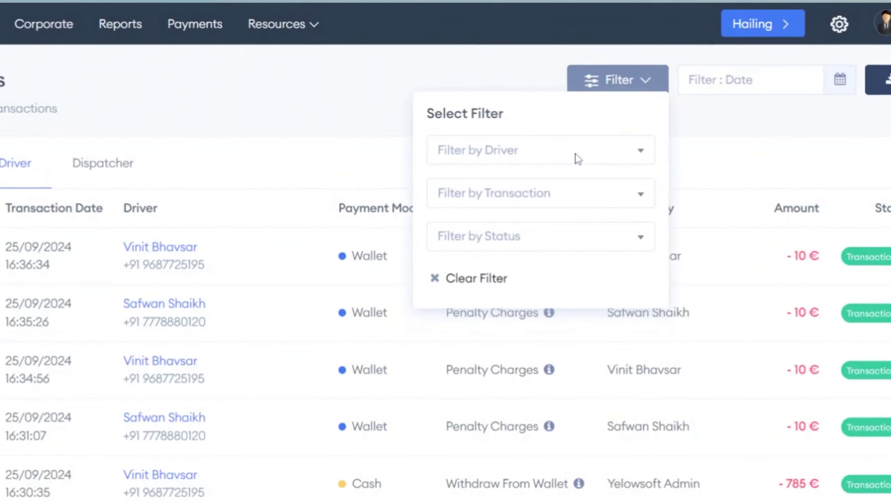
pyautogui.click(538, 150)
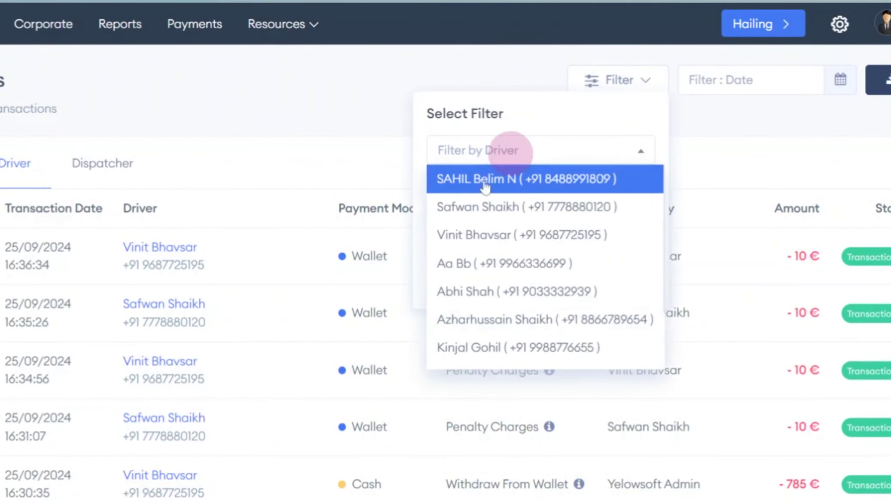
pyautogui.click(527, 179)
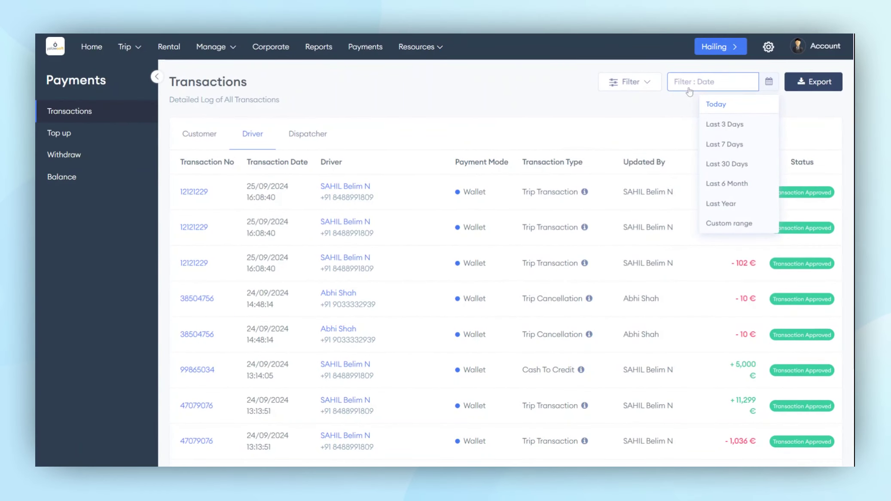
pyautogui.moveTo(657, 135)
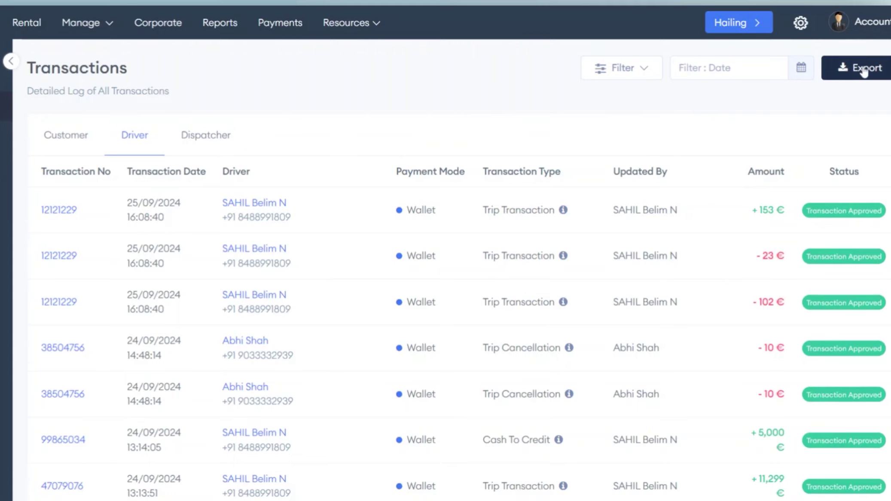
pyautogui.click(860, 68)
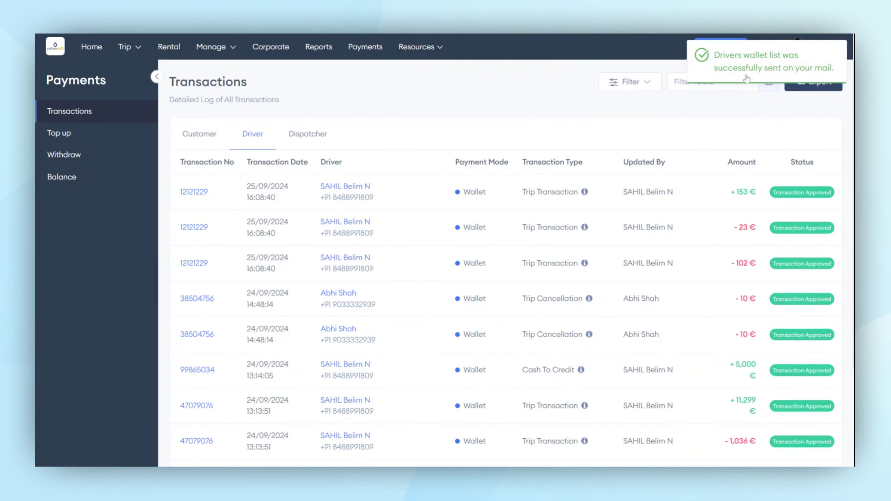
pyautogui.moveTo(269, 158)
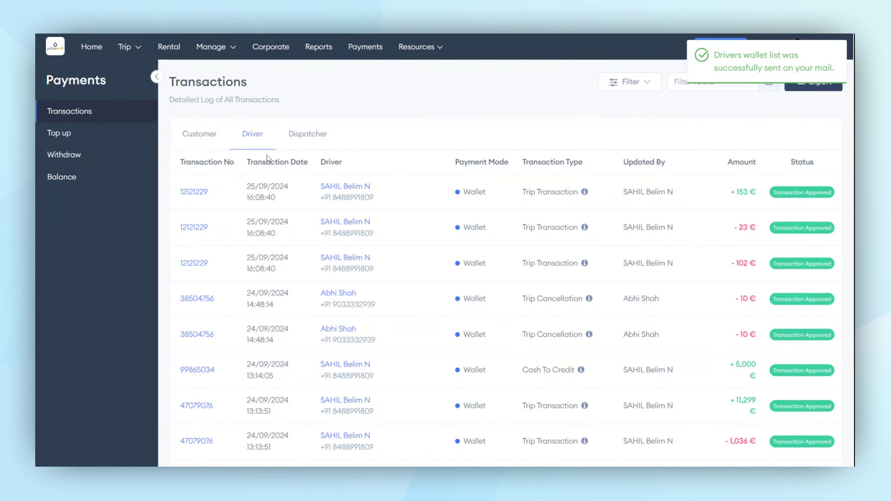
# Step: Show the Top Up Request list and pay out the first customer request
pyautogui.click(59, 133)
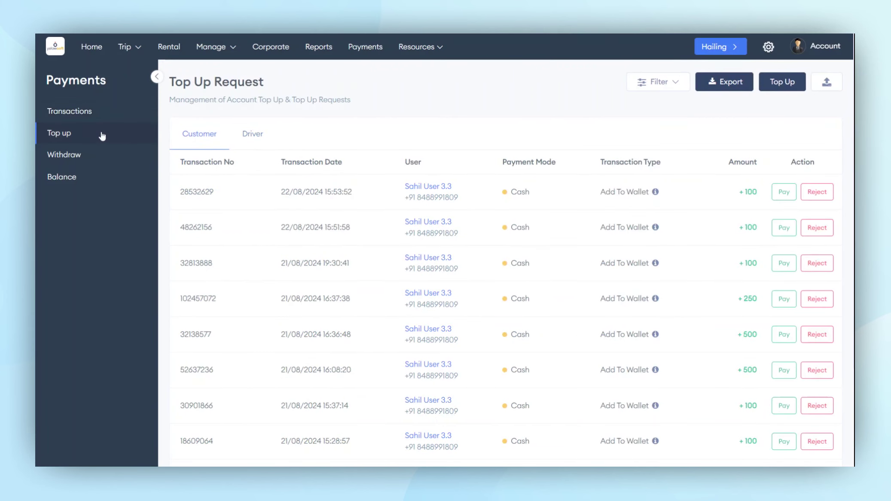
pyautogui.moveTo(306, 129)
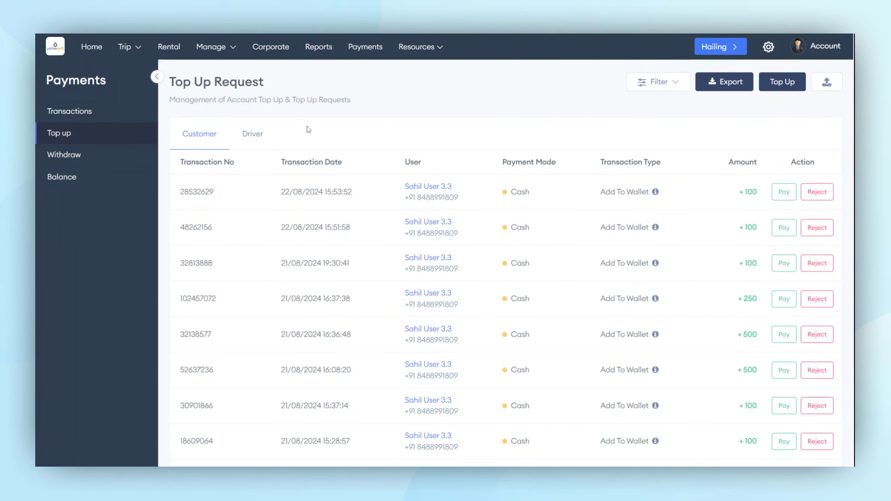
pyautogui.moveTo(253, 133)
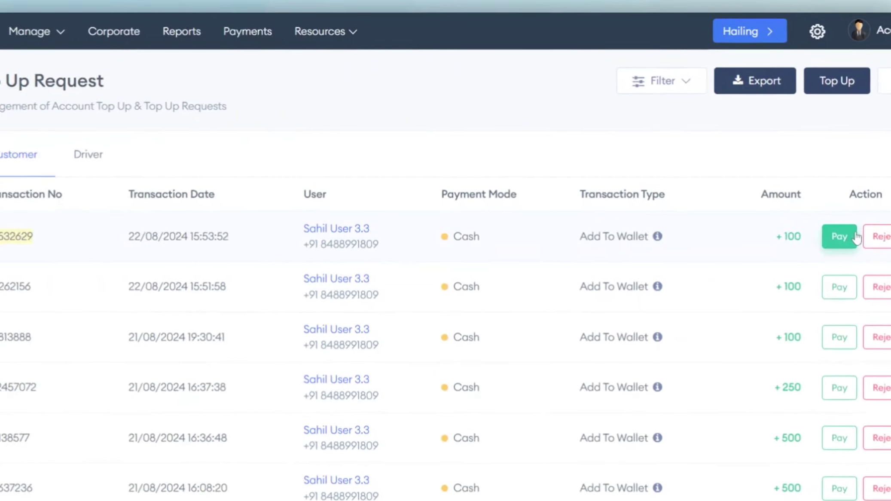
pyautogui.click(658, 81)
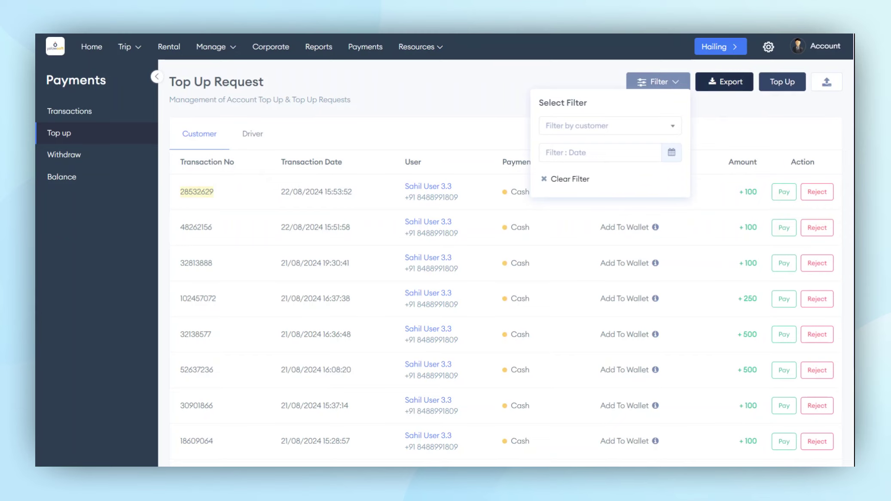
pyautogui.moveTo(781, 91)
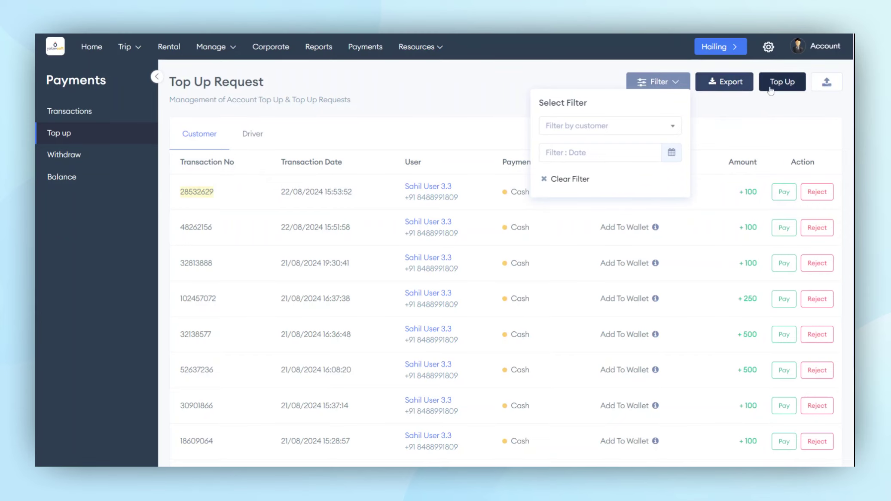
# Step: Create a €10 cash TopUp transaction for the chosen customer's wallet and submit it
pyautogui.click(782, 82)
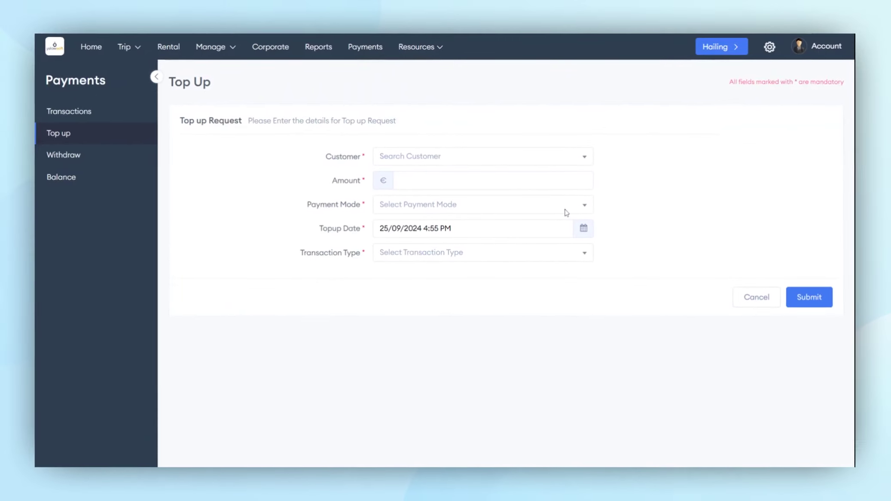
pyautogui.click(482, 156)
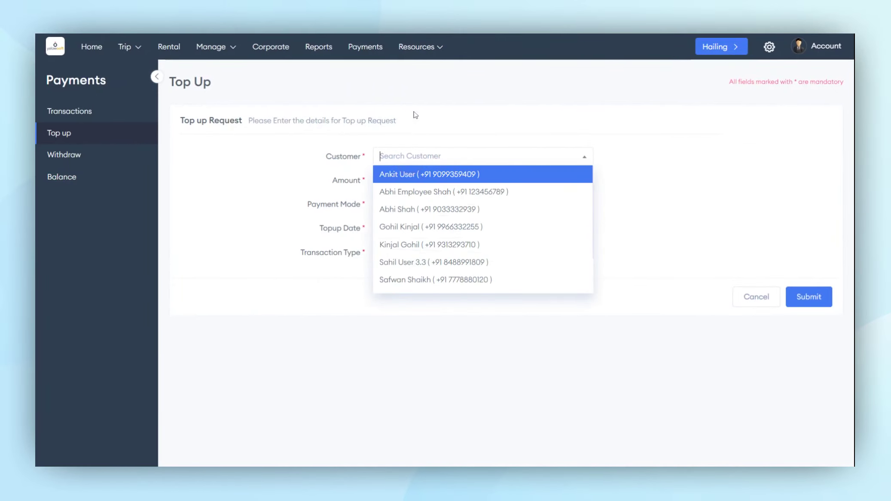
pyautogui.moveTo(428, 209)
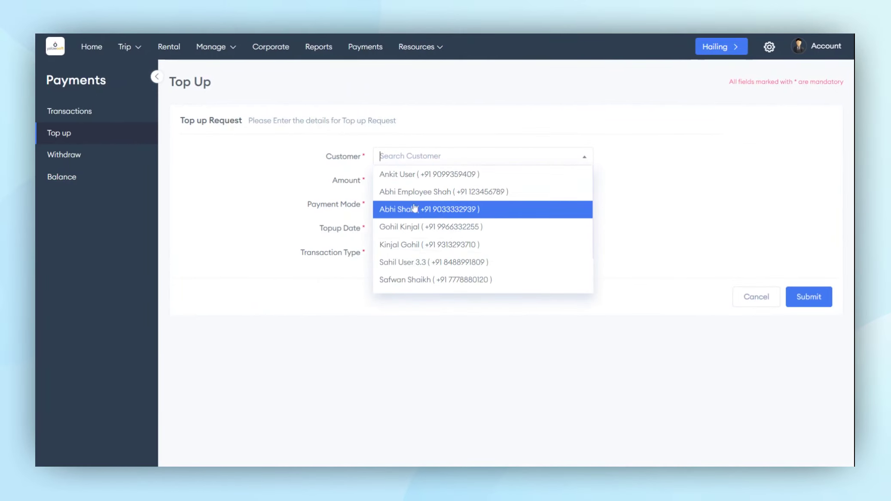
pyautogui.click(427, 209)
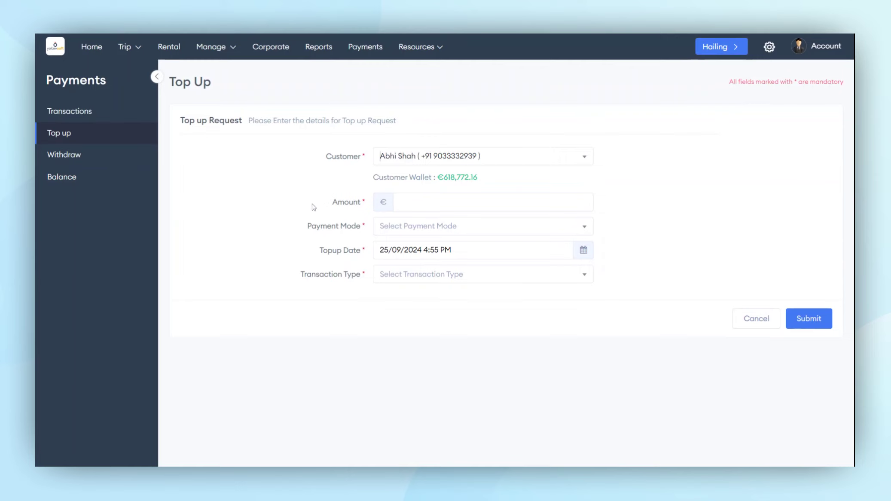
pyautogui.moveTo(279, 261)
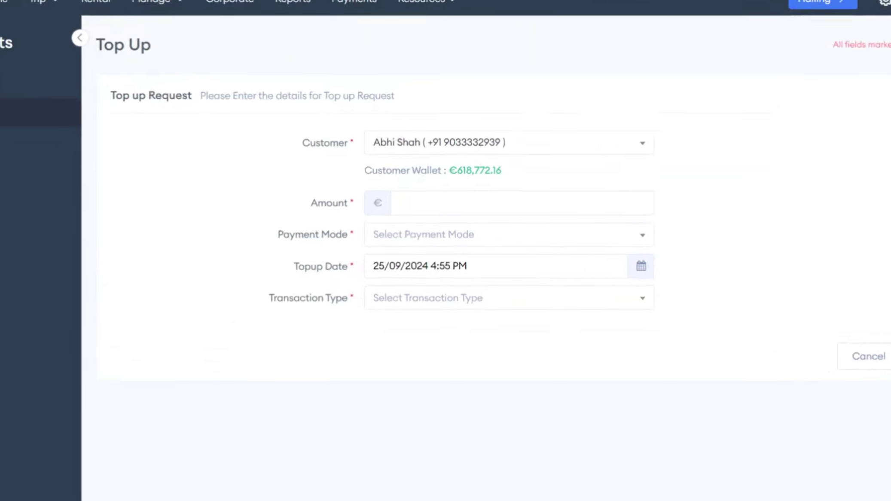
pyautogui.click(509, 234)
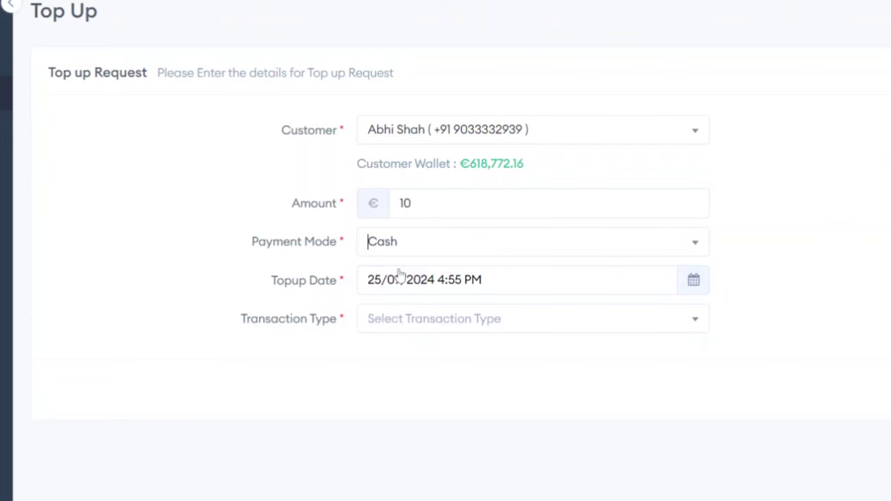
pyautogui.moveTo(381, 339)
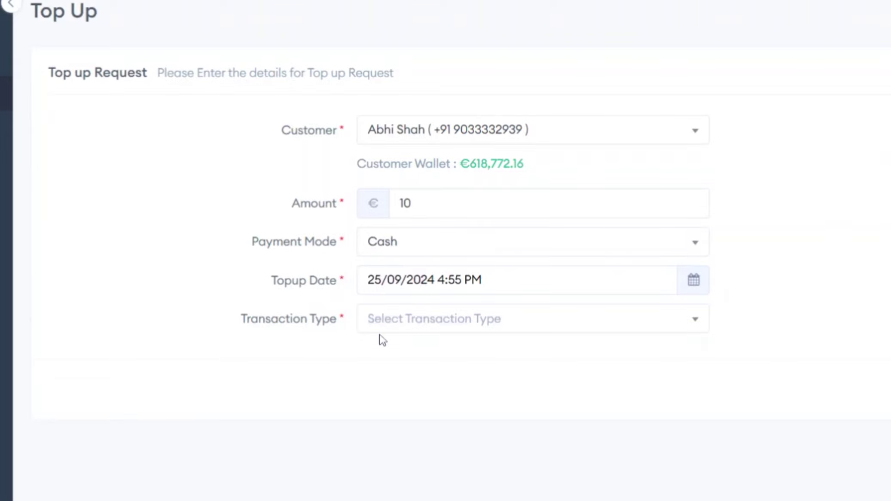
pyautogui.click(533, 317)
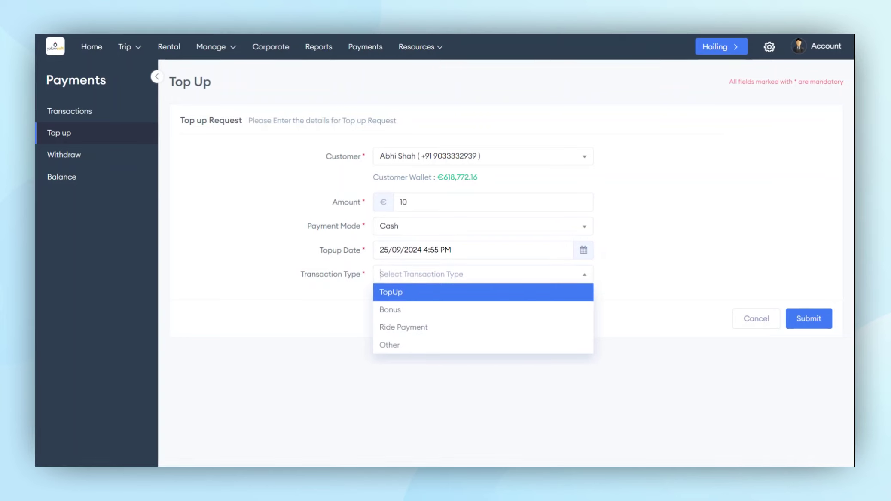
pyautogui.click(482, 291)
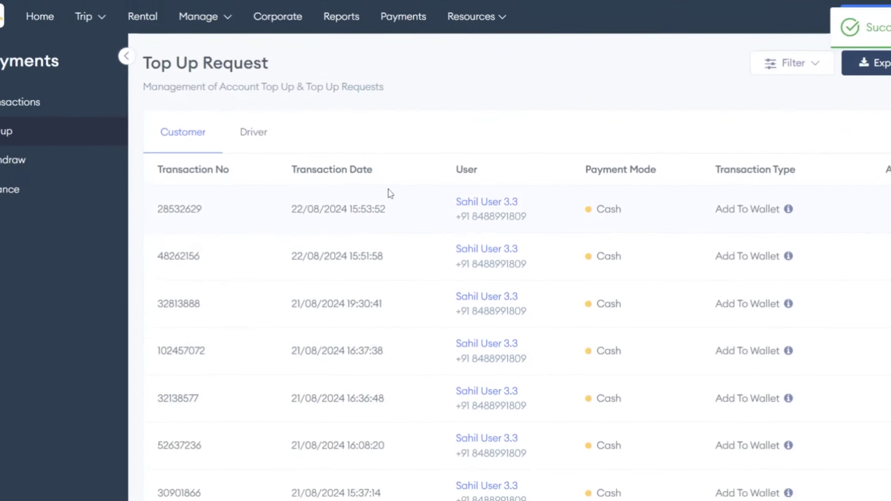
# Step: Review driver top-up requests and the bulk upload option, then go to Withdrawal Requests
pyautogui.click(252, 132)
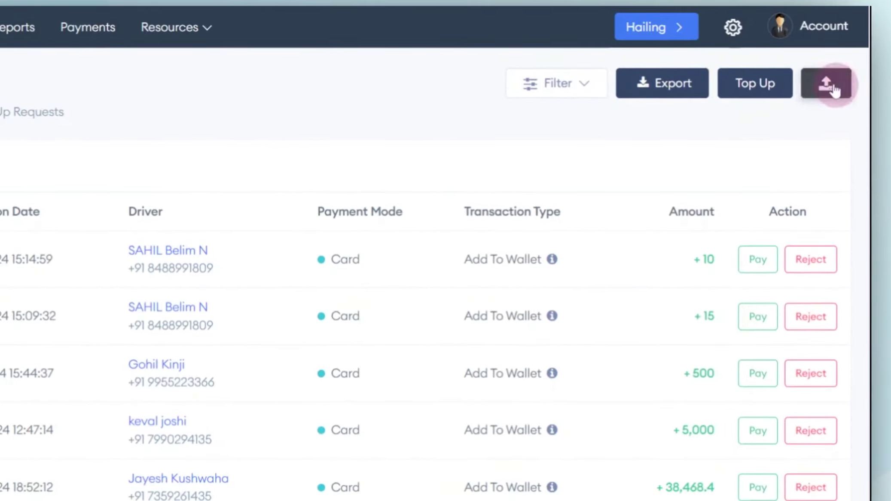
pyautogui.click(826, 84)
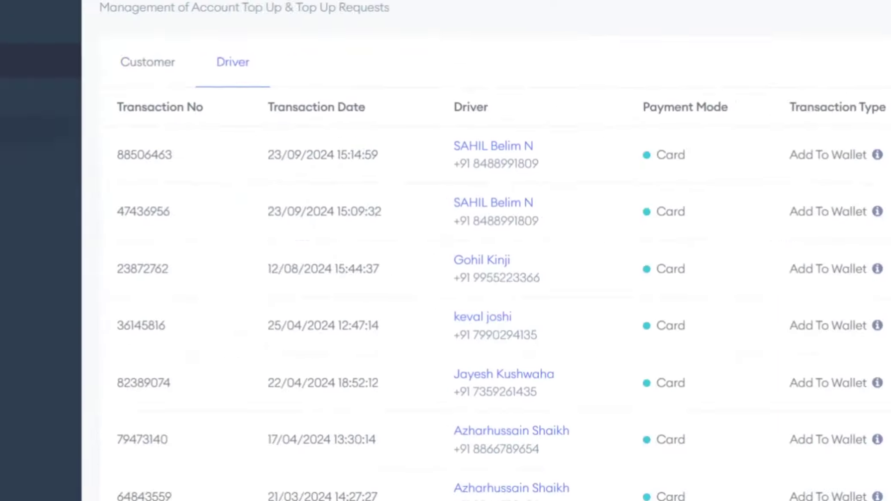
pyautogui.click(64, 155)
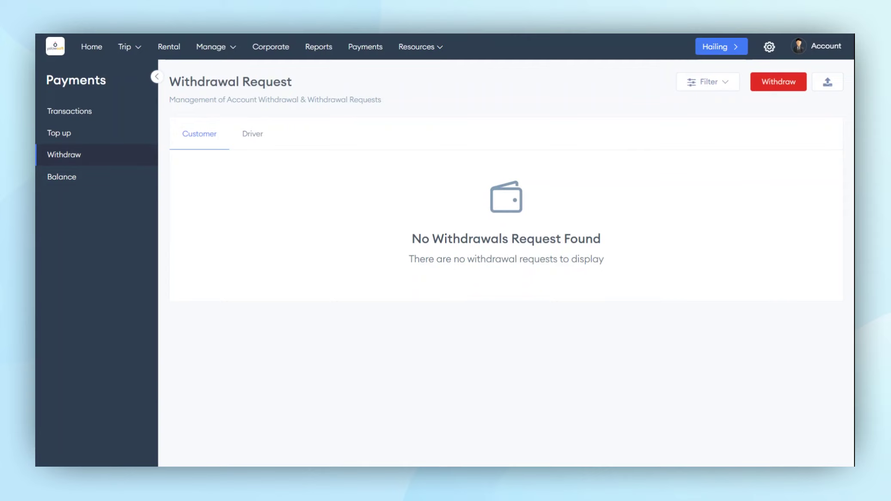
pyautogui.moveTo(253, 134)
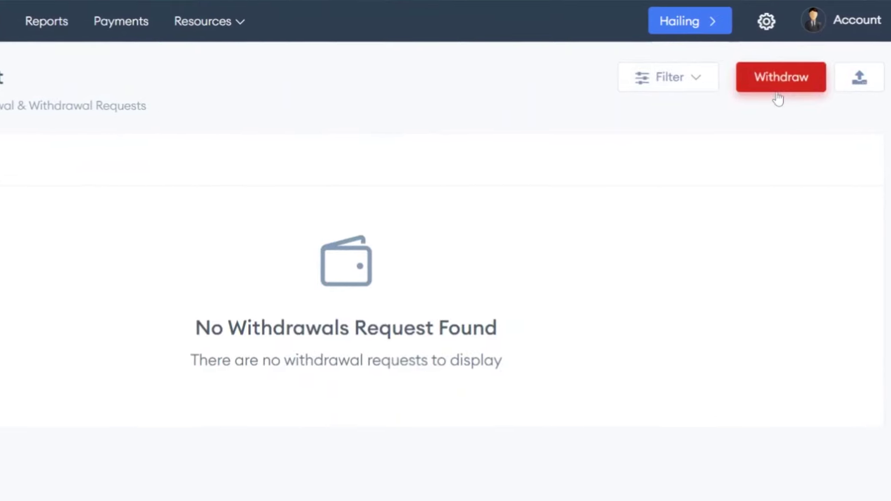
# Step: Submit a €300 Cash Withdrow transaction from the selected customer's wallet
pyautogui.click(780, 76)
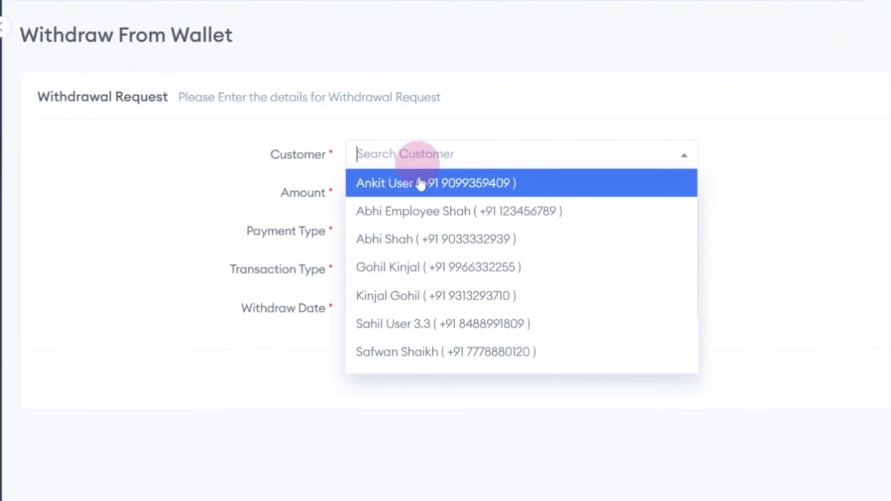
pyautogui.click(458, 211)
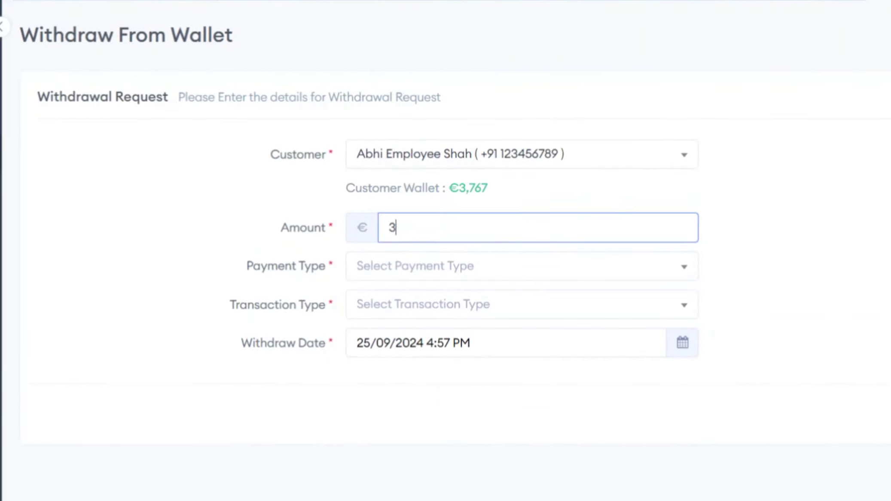
pyautogui.click(520, 266)
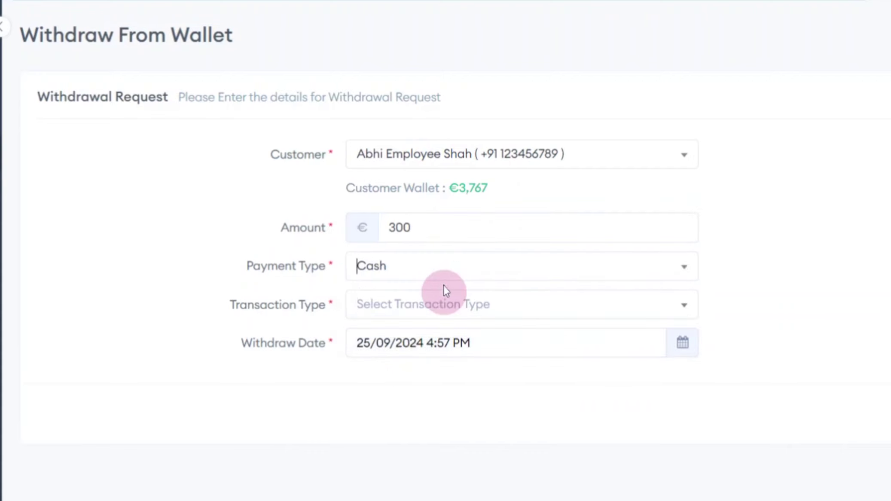
pyautogui.moveTo(429, 305)
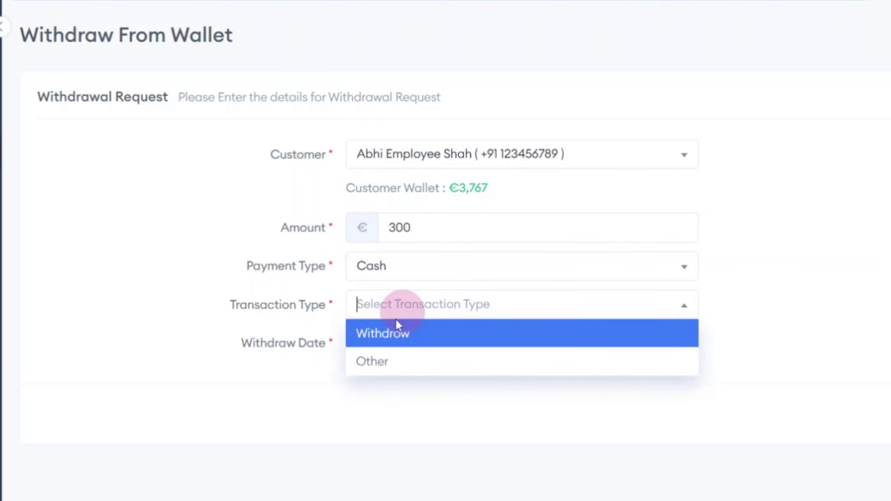
pyautogui.scroll(-3)
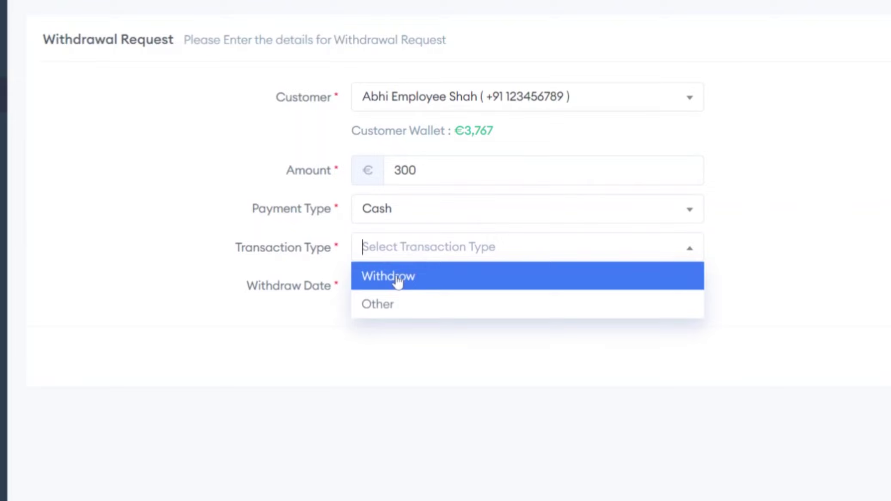
pyautogui.click(389, 276)
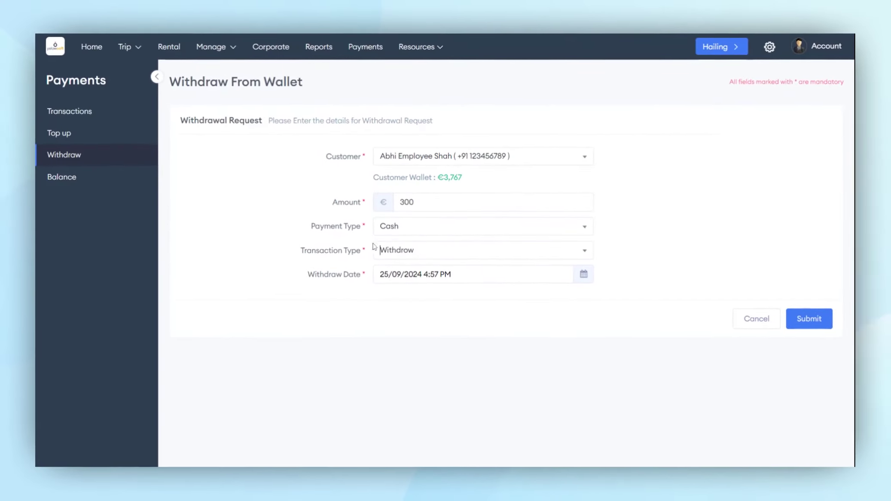
pyautogui.click(809, 318)
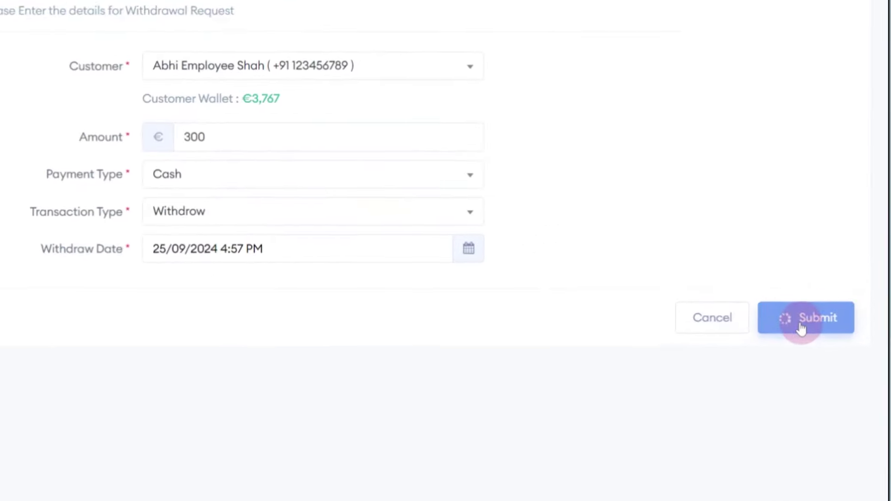
pyautogui.click(805, 317)
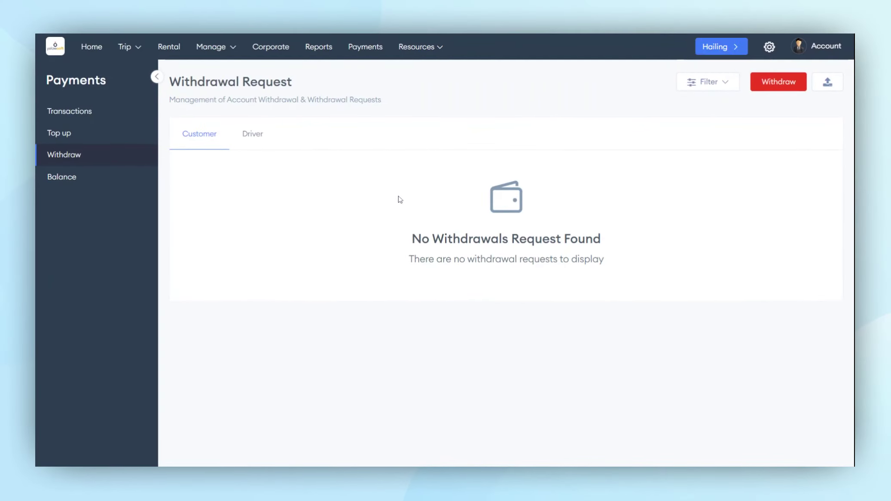
pyautogui.moveTo(828, 82)
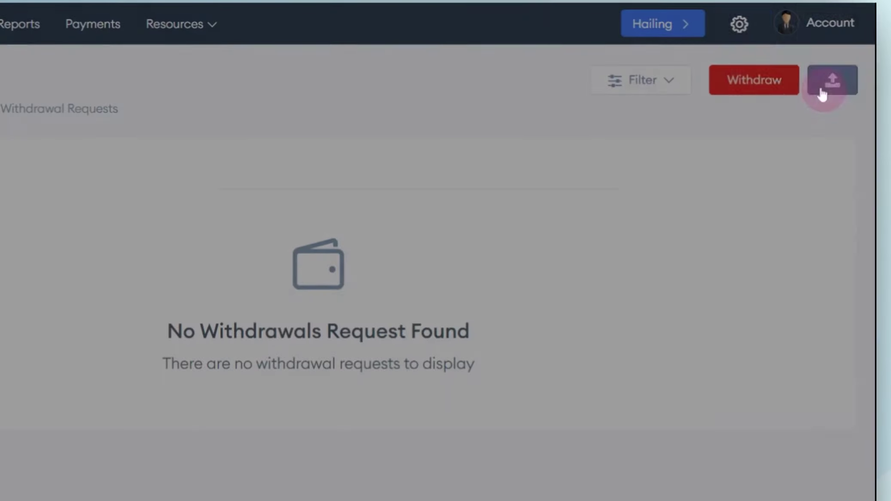
pyautogui.click(832, 80)
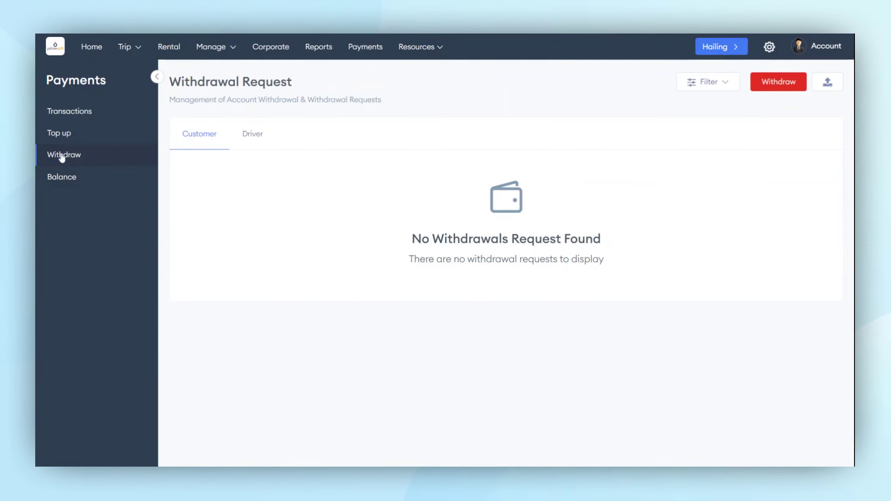
# Step: Show the Balance overview sorted by wallet balance, then switch to driver balances
pyautogui.click(61, 177)
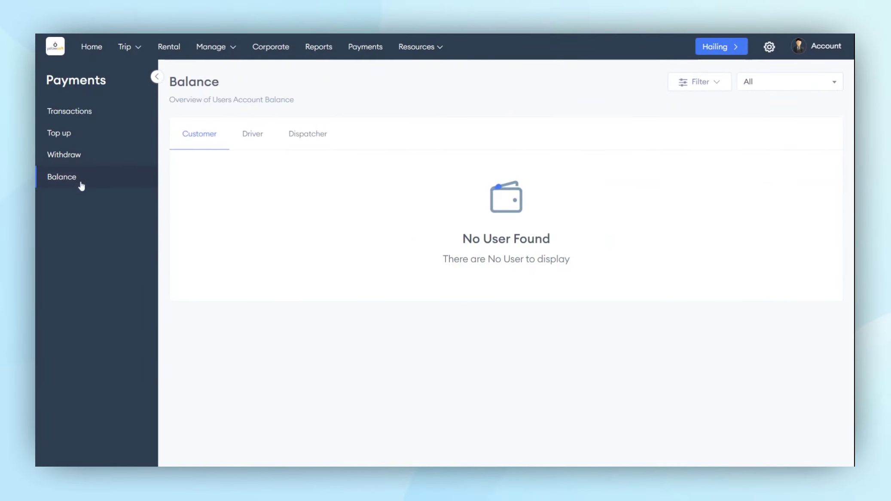
pyautogui.click(61, 177)
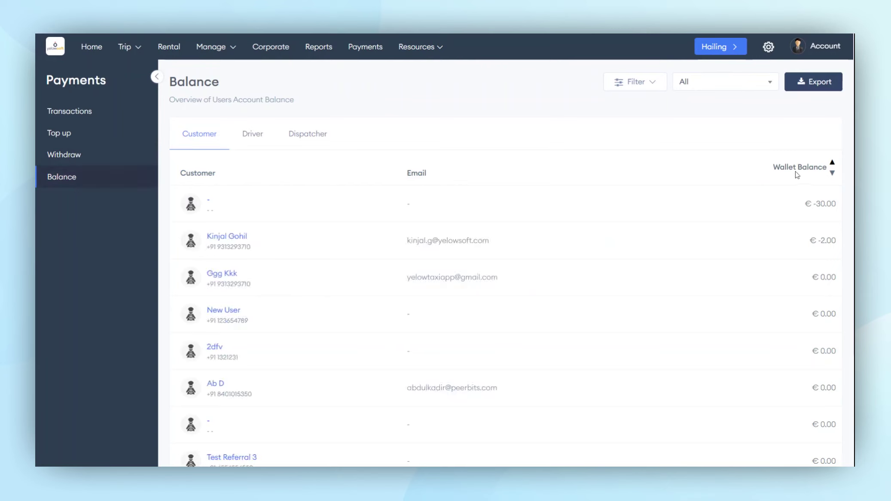
pyautogui.moveTo(527, 160)
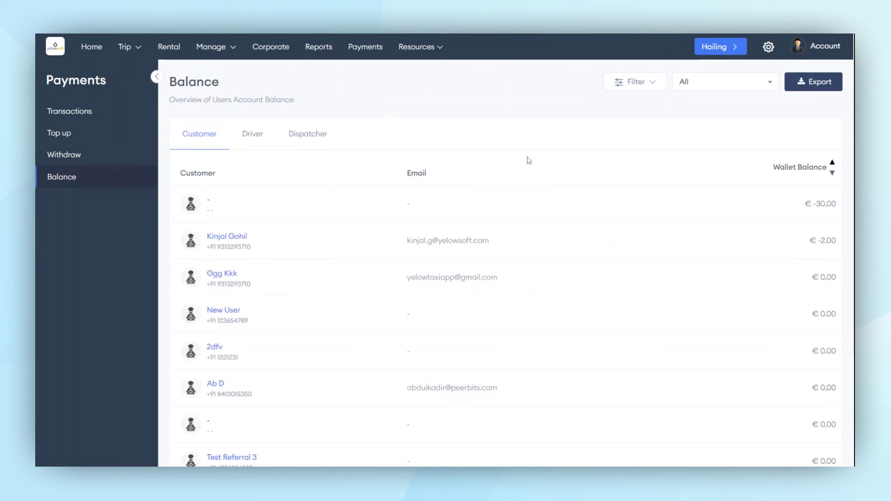
pyautogui.click(253, 133)
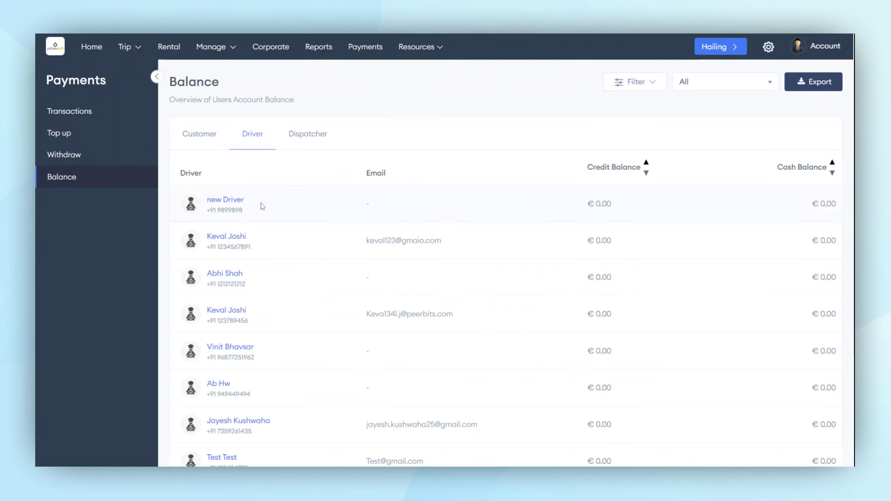
pyautogui.moveTo(595, 216)
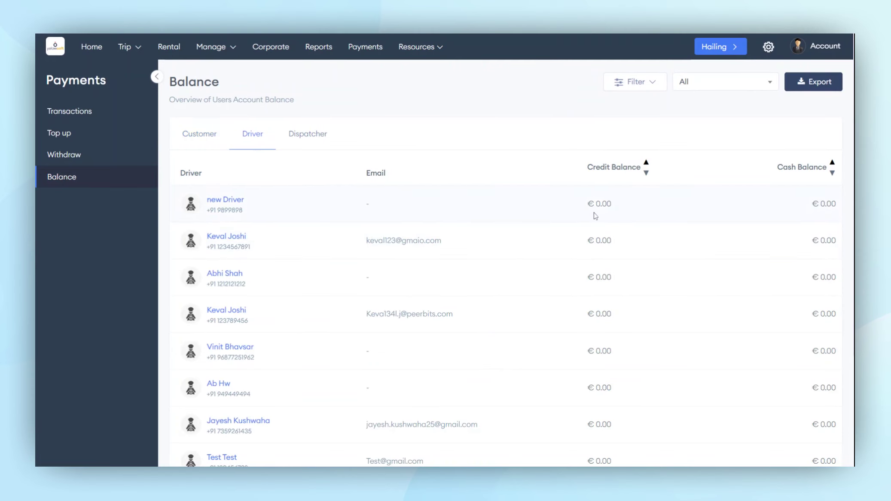
pyautogui.moveTo(476, 199)
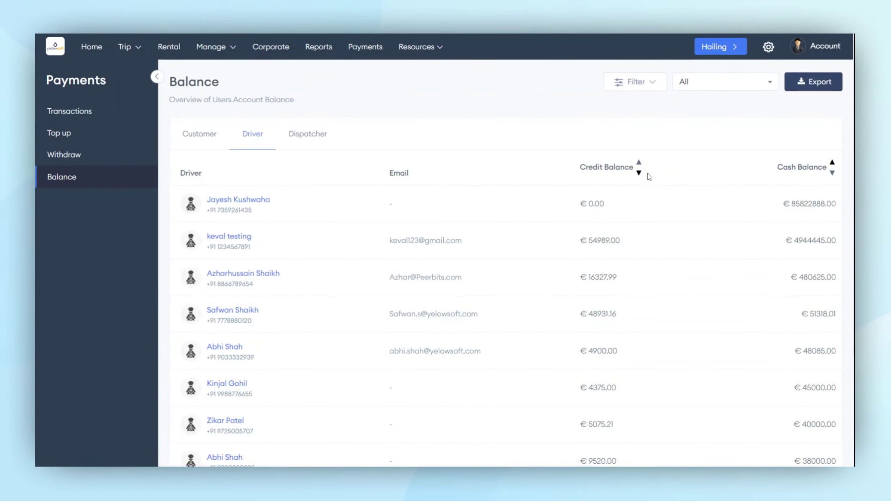
pyautogui.moveTo(641, 170)
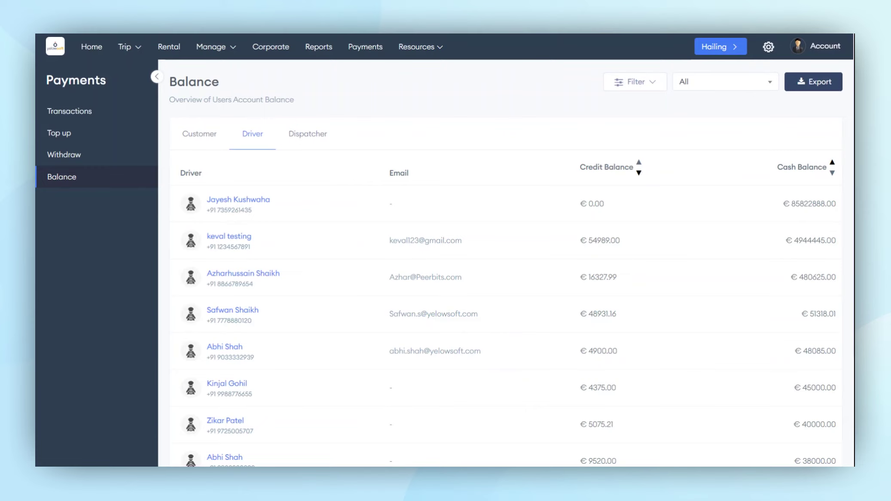
pyautogui.moveTo(640, 165)
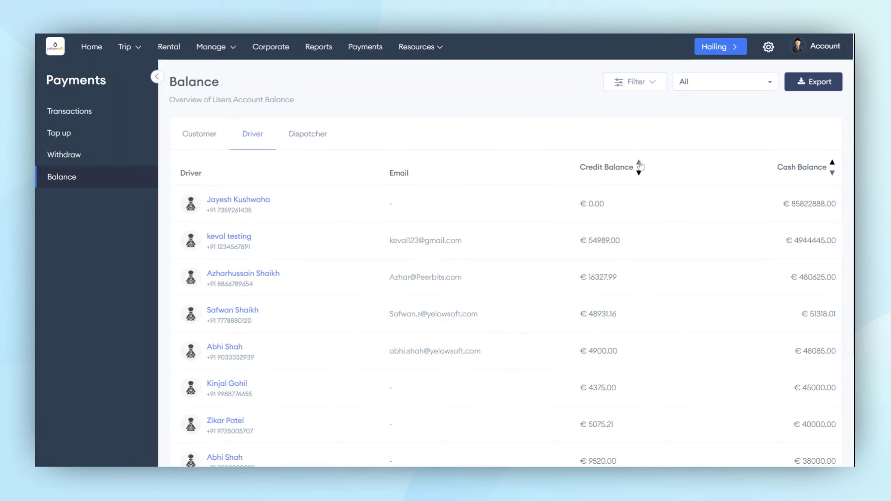
pyautogui.click(640, 164)
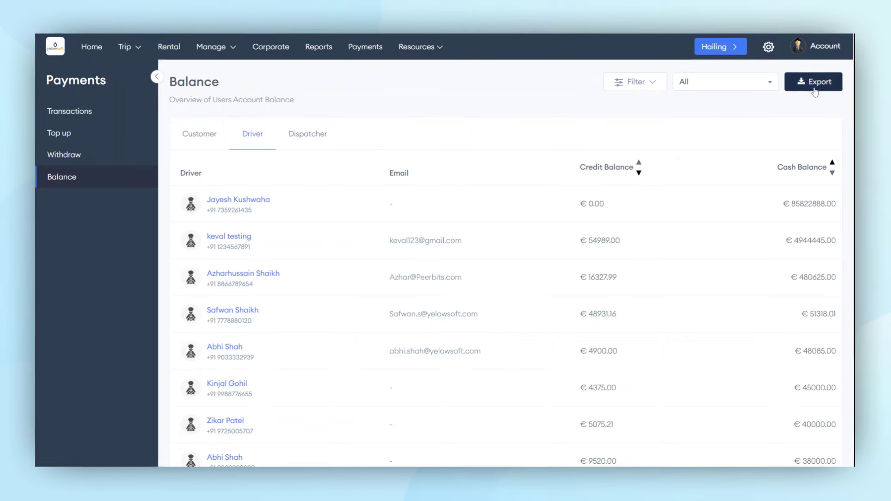
pyautogui.click(813, 81)
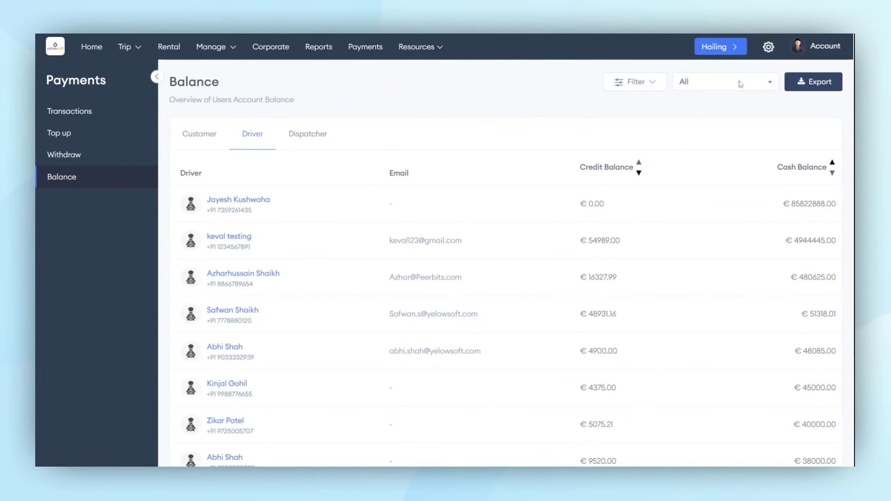
pyautogui.click(635, 82)
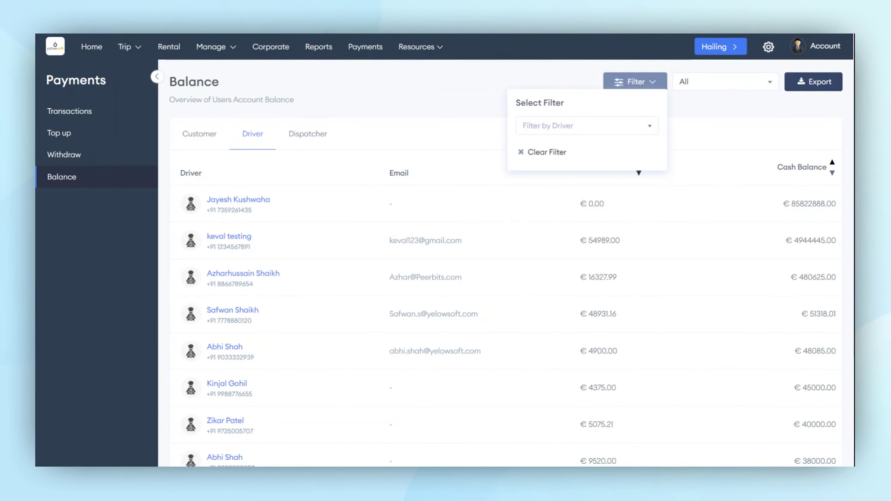
pyautogui.moveTo(426, 123)
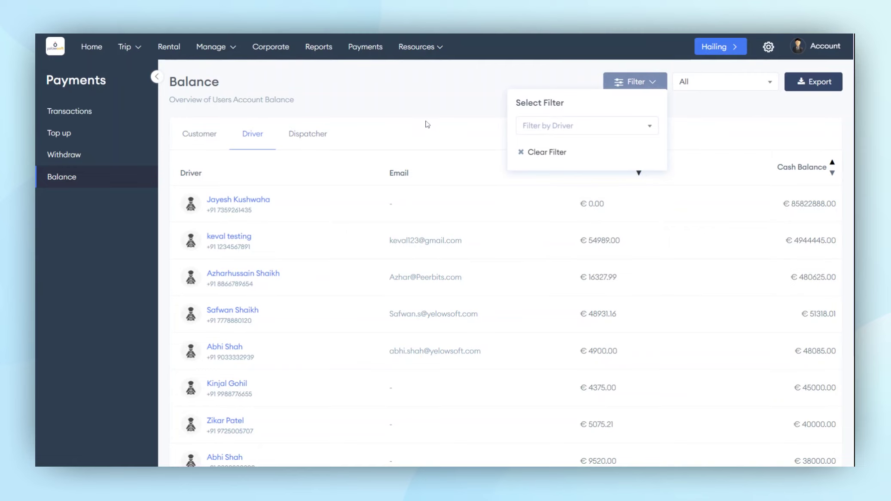
pyautogui.moveTo(427, 118)
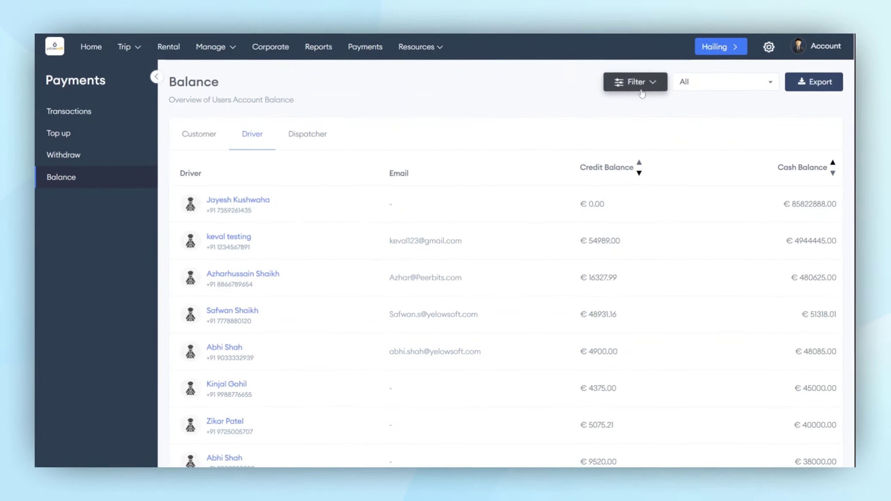
pyautogui.moveTo(487, 122)
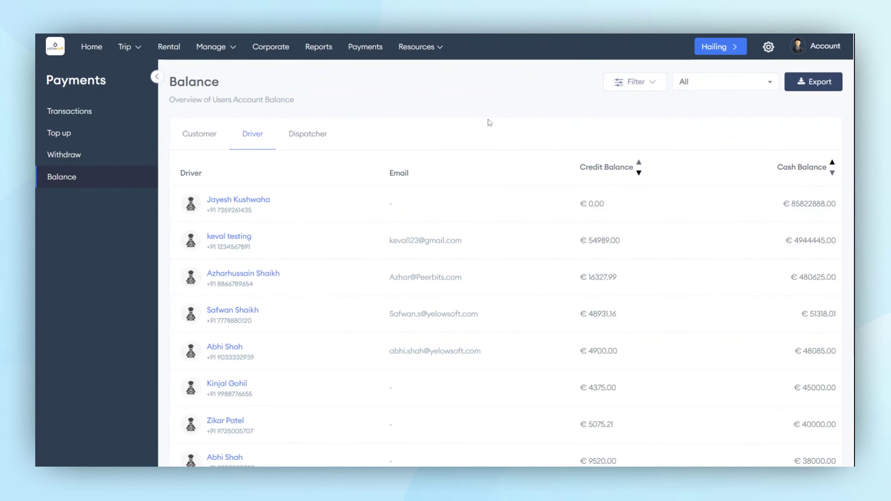
pyautogui.moveTo(300, 113)
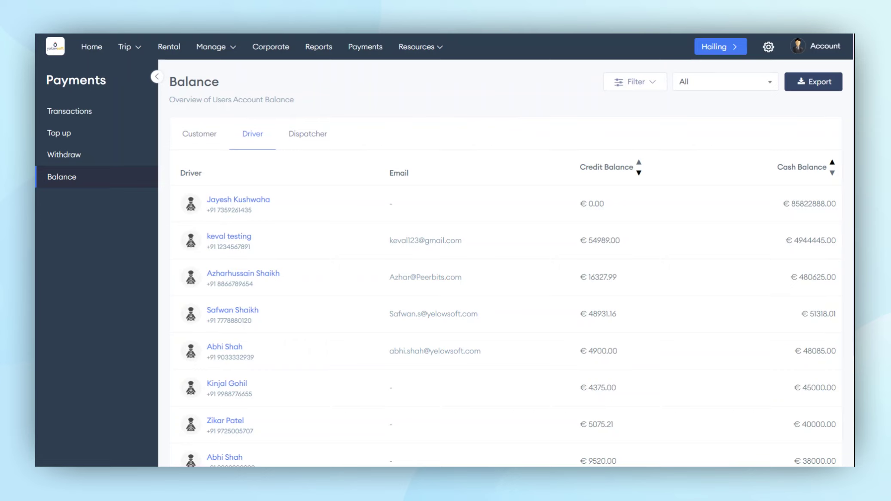
pyautogui.moveTo(101, 188)
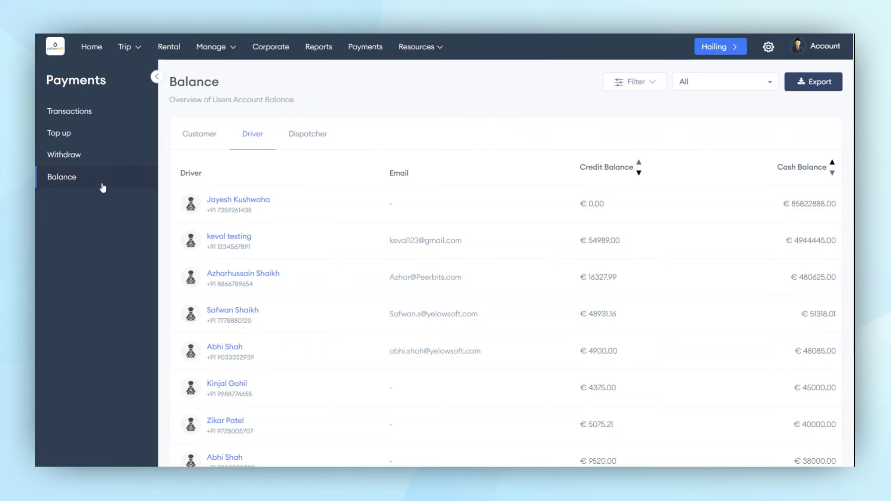
pyautogui.moveTo(132, 191)
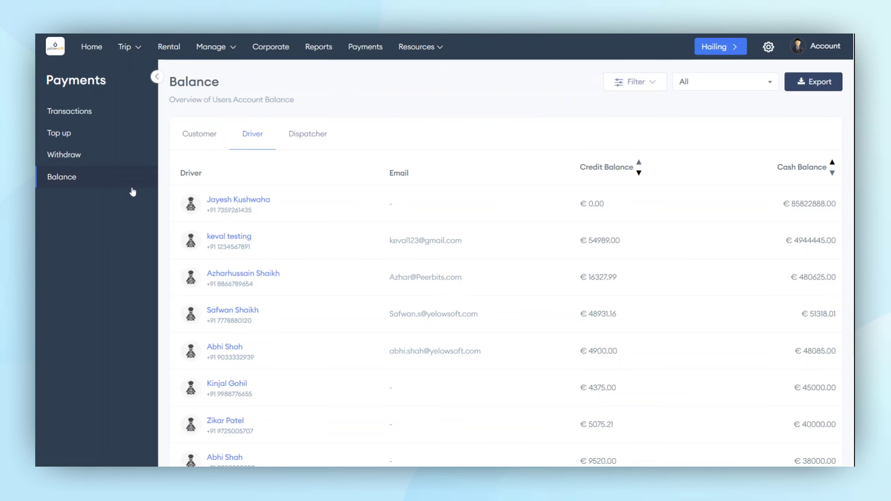
pyautogui.moveTo(239, 118)
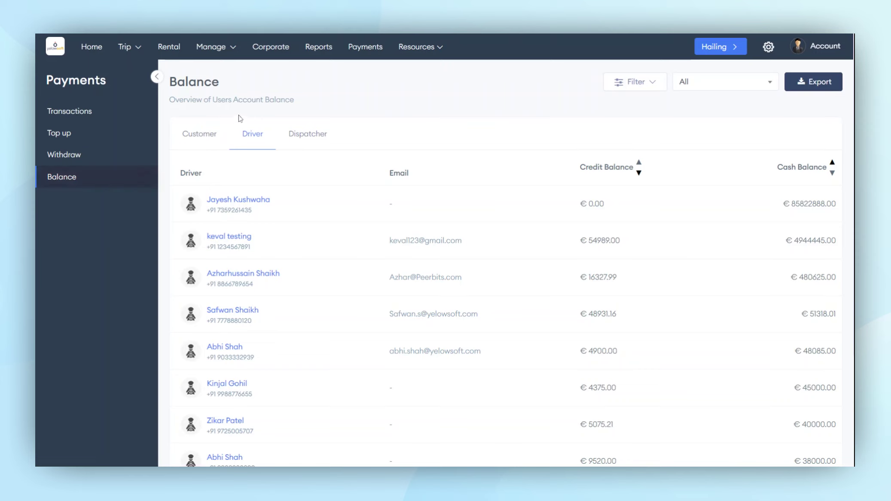